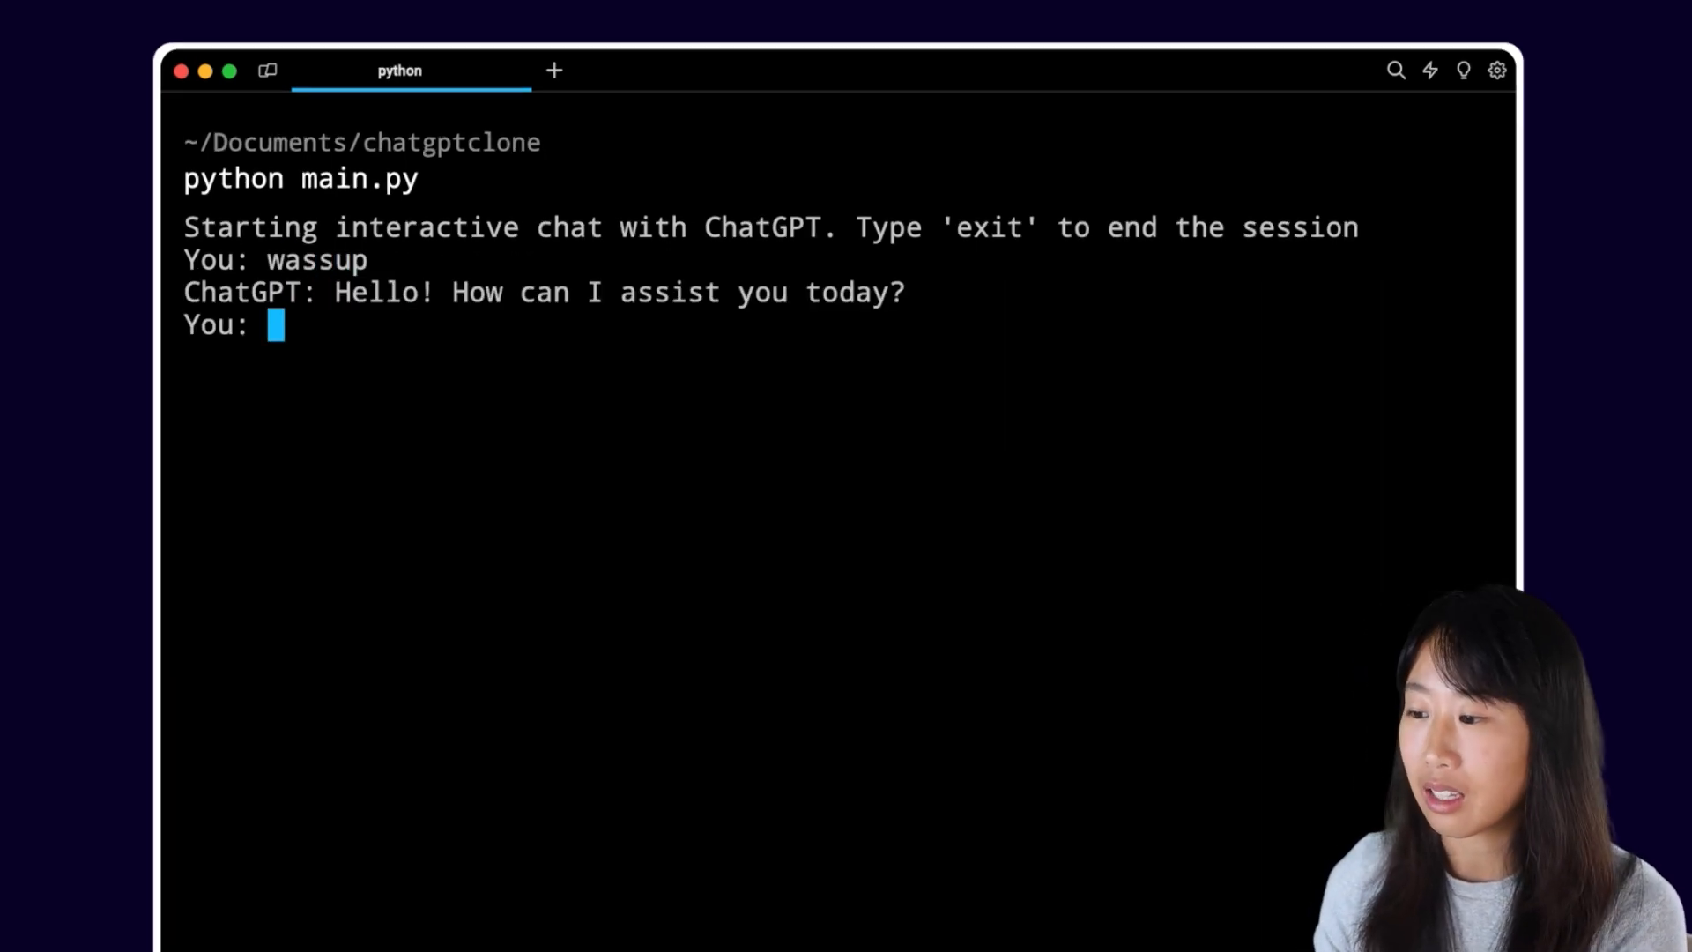
- Ask the running chat a follow-up about how many characters, then return to main.py
text(how many character)
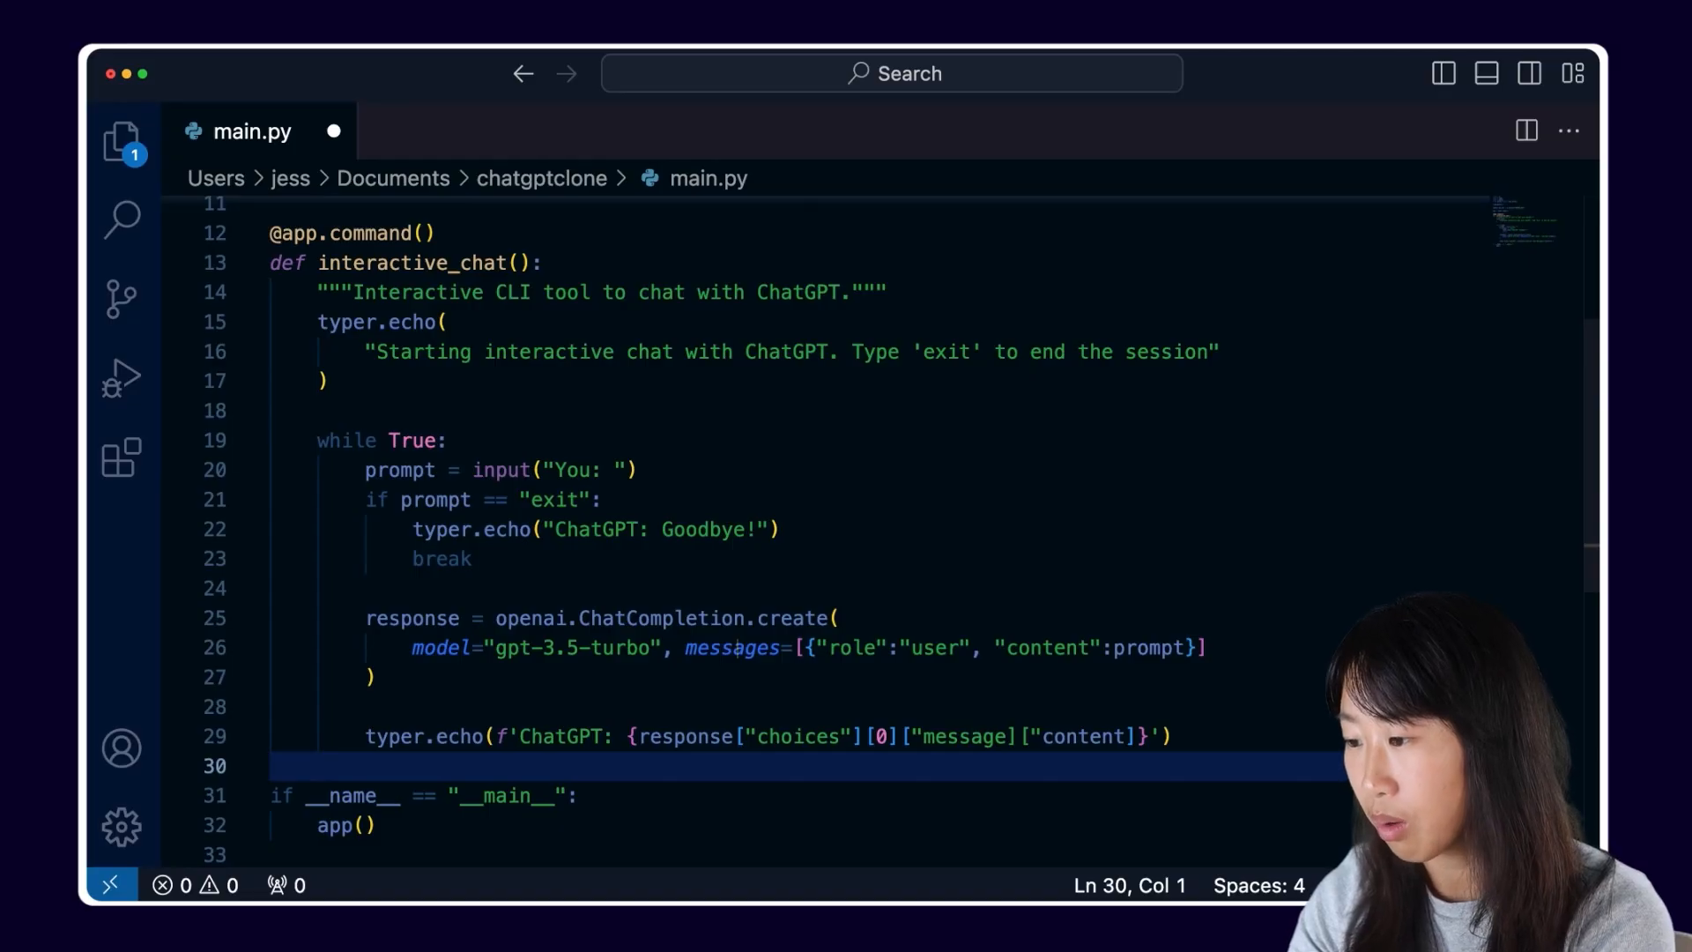
- Keep a messages list, append each user prompt and response message, and pass messages to the API call
double_click(731, 648)
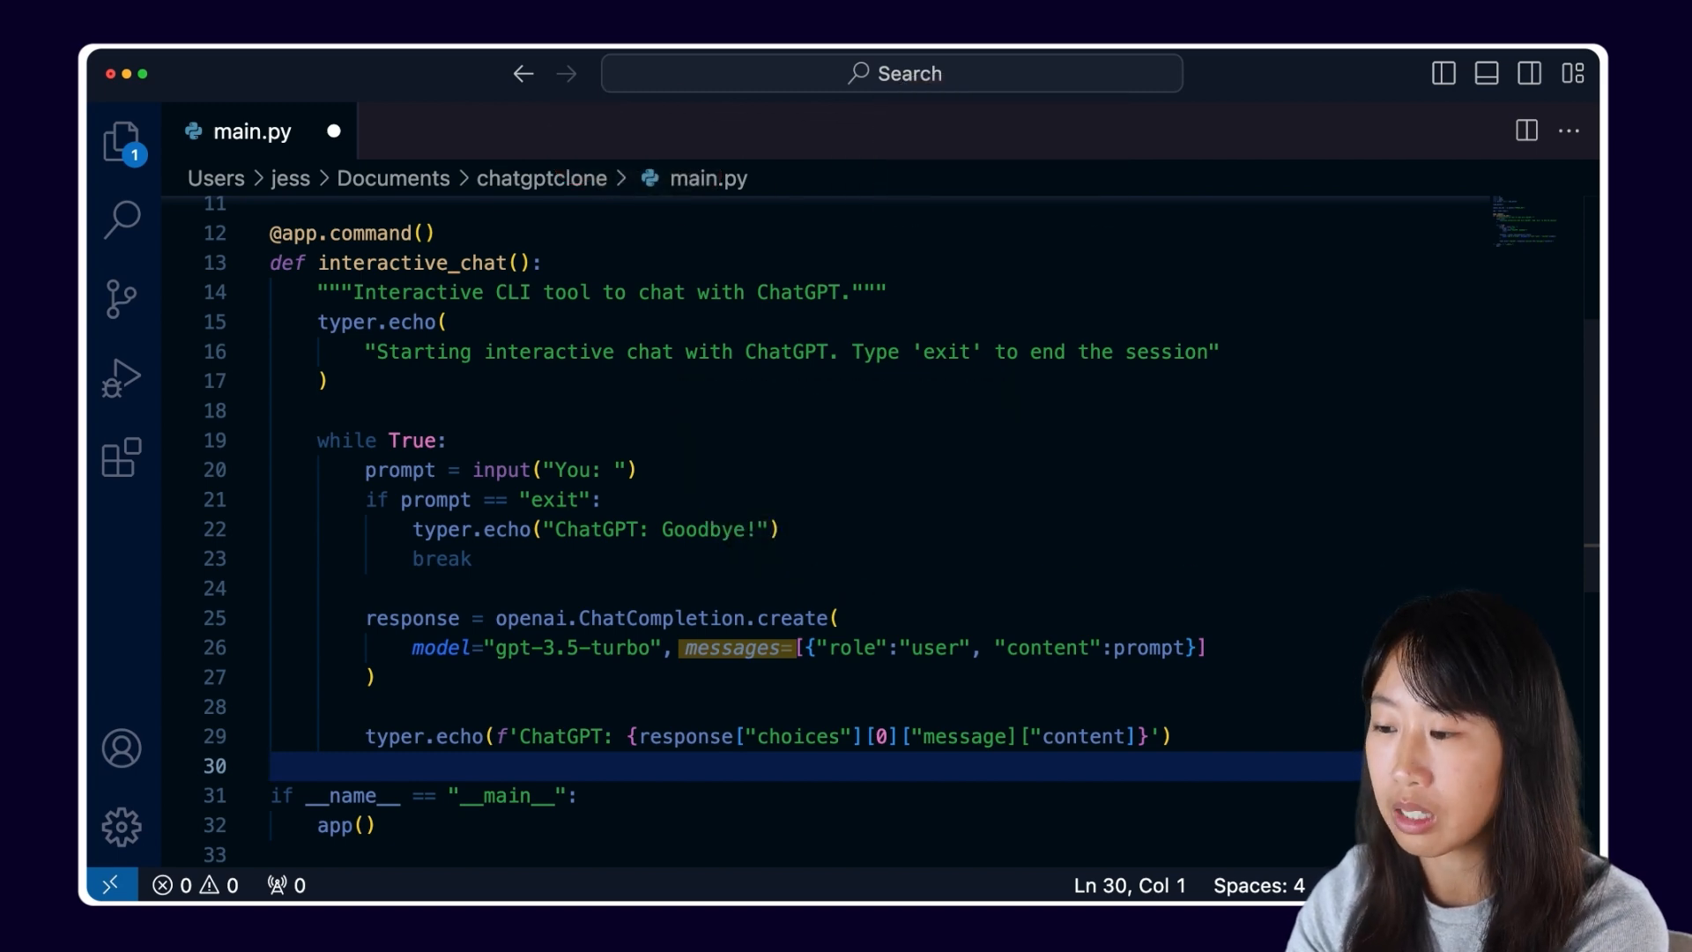
text(messages =)
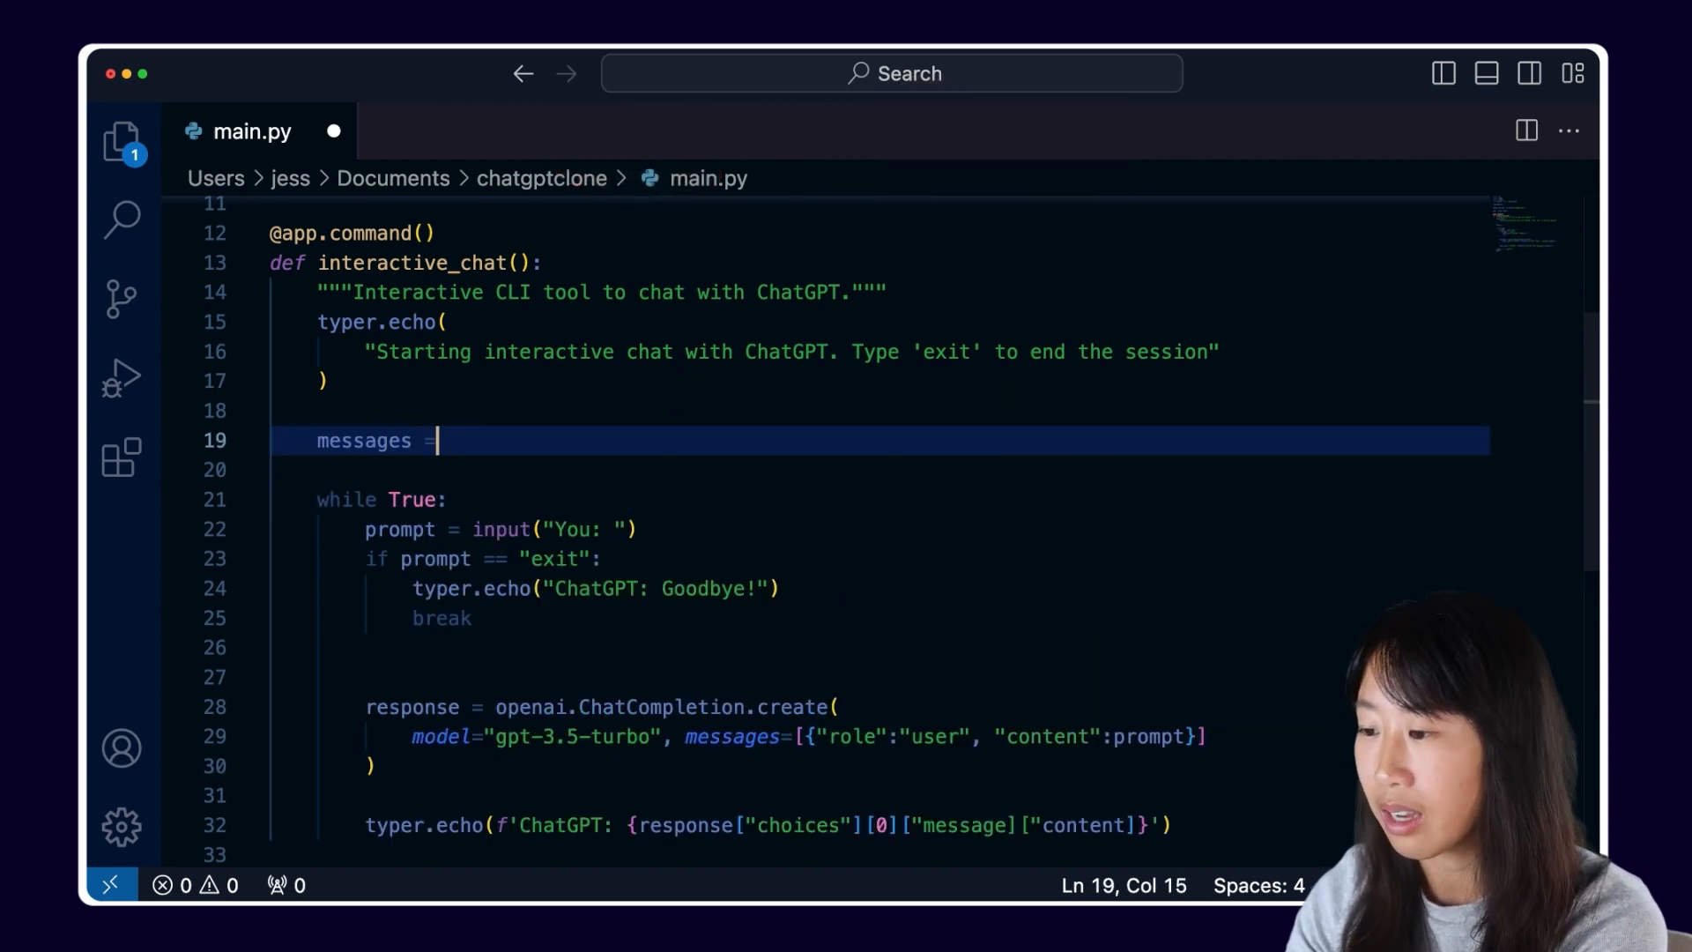
text([])
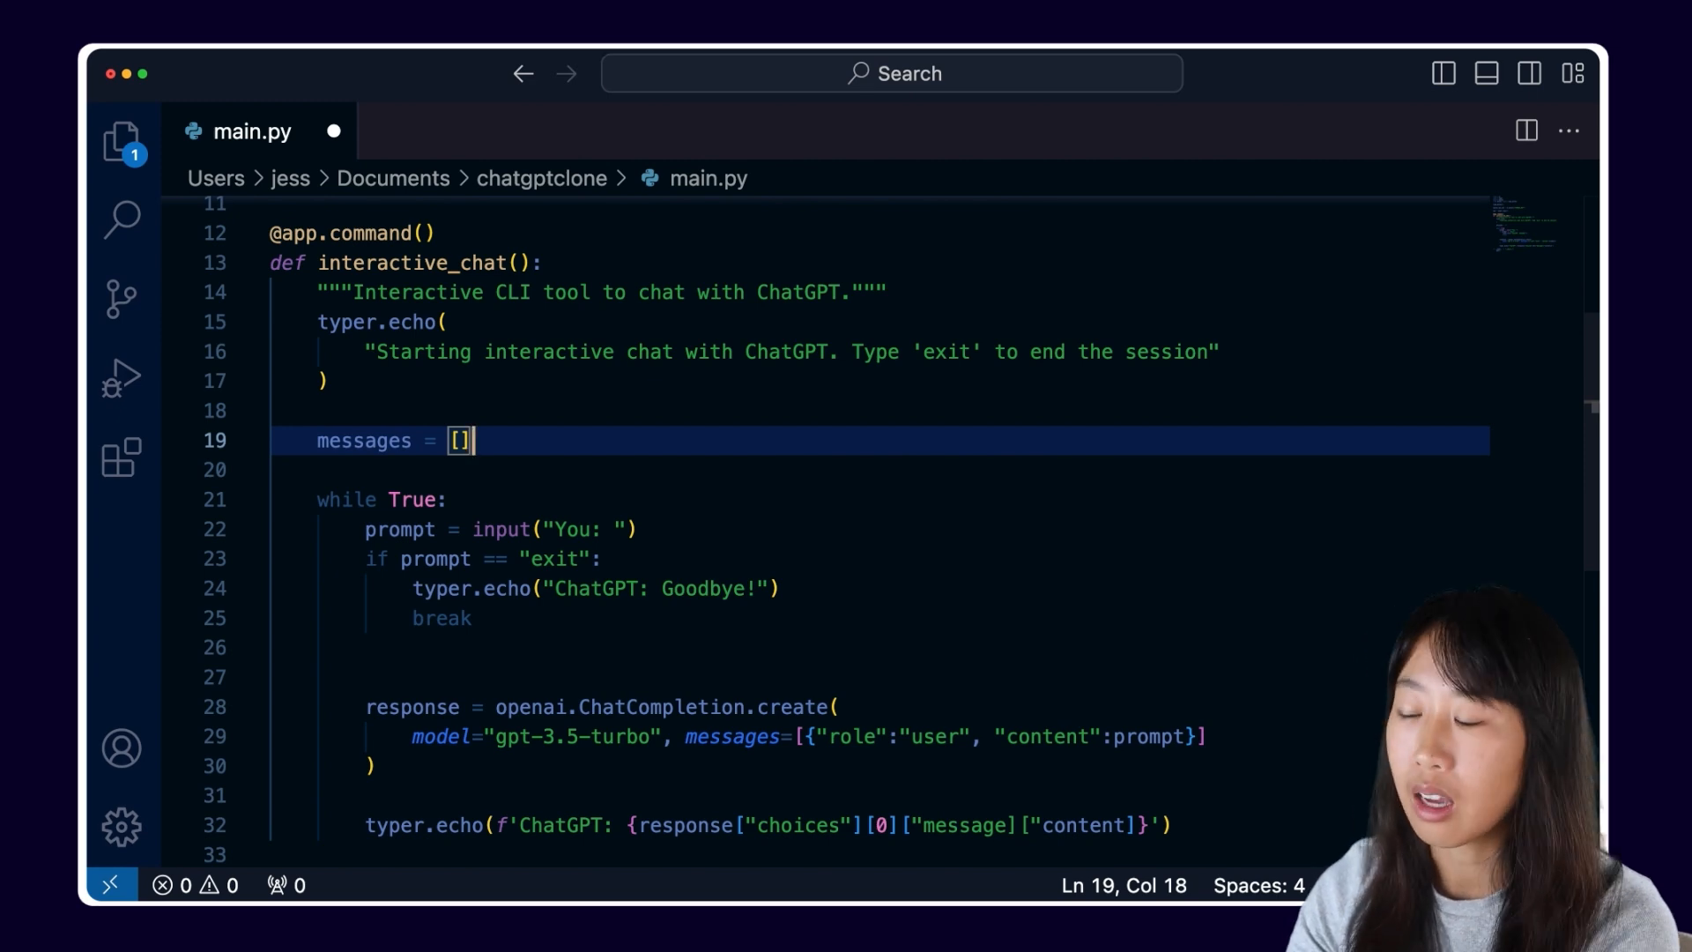
text(messages.append({"role":"user", "content":prompt}))
text(messages.append(response["choice)
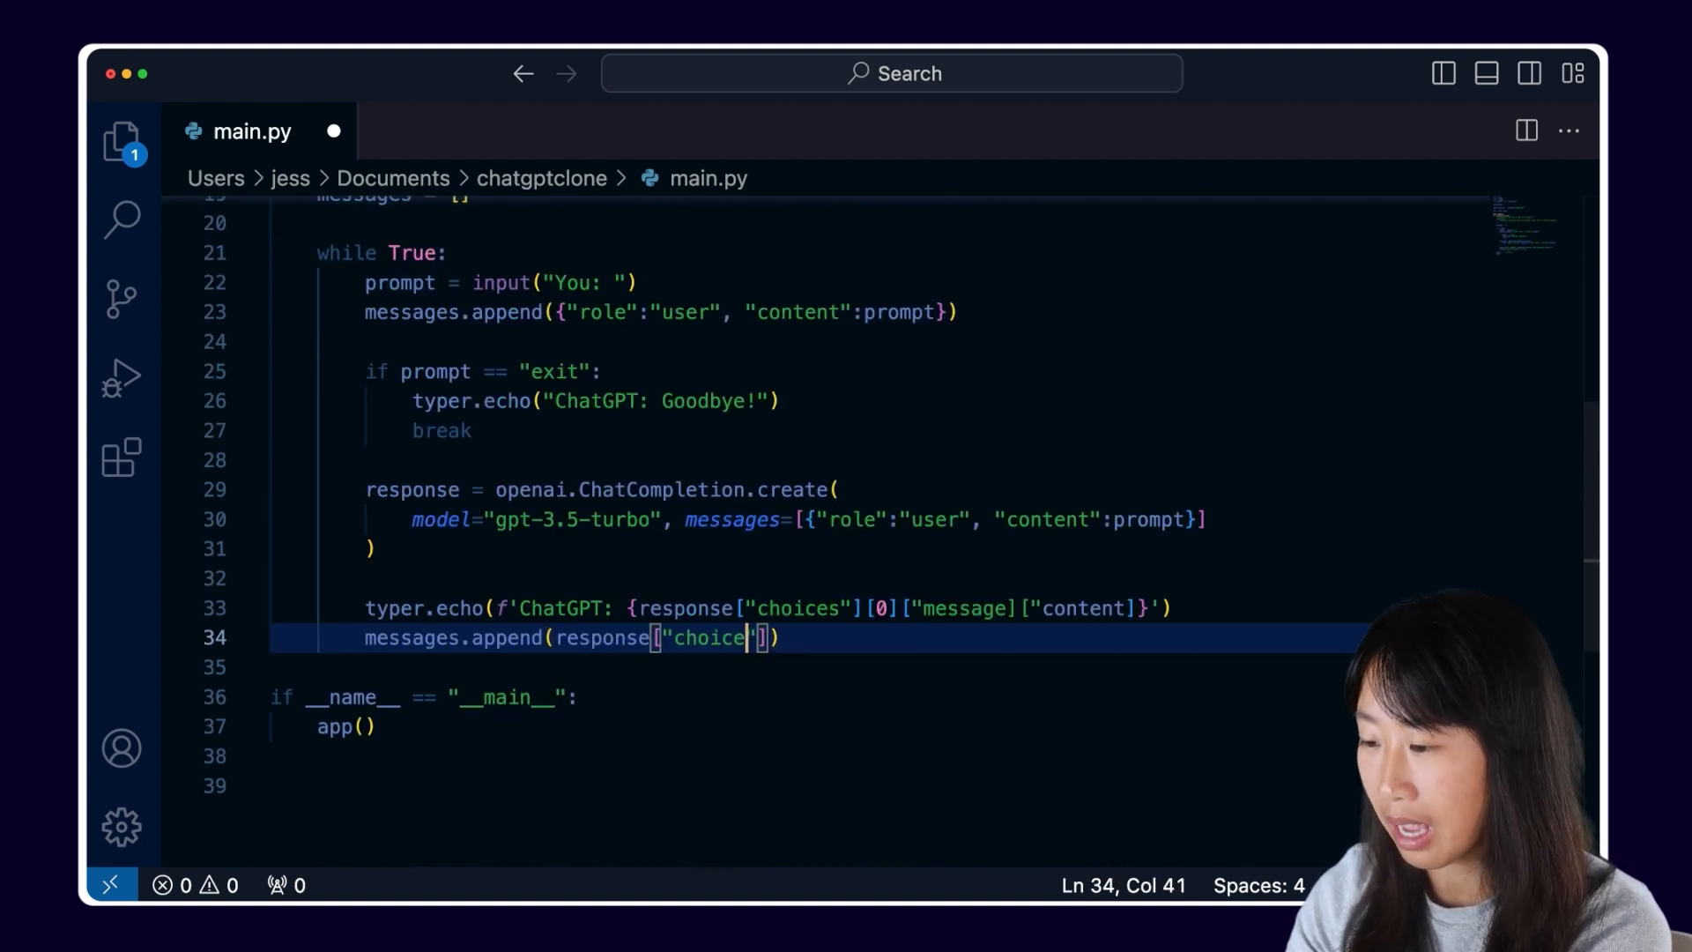
text(s"][0]["message")
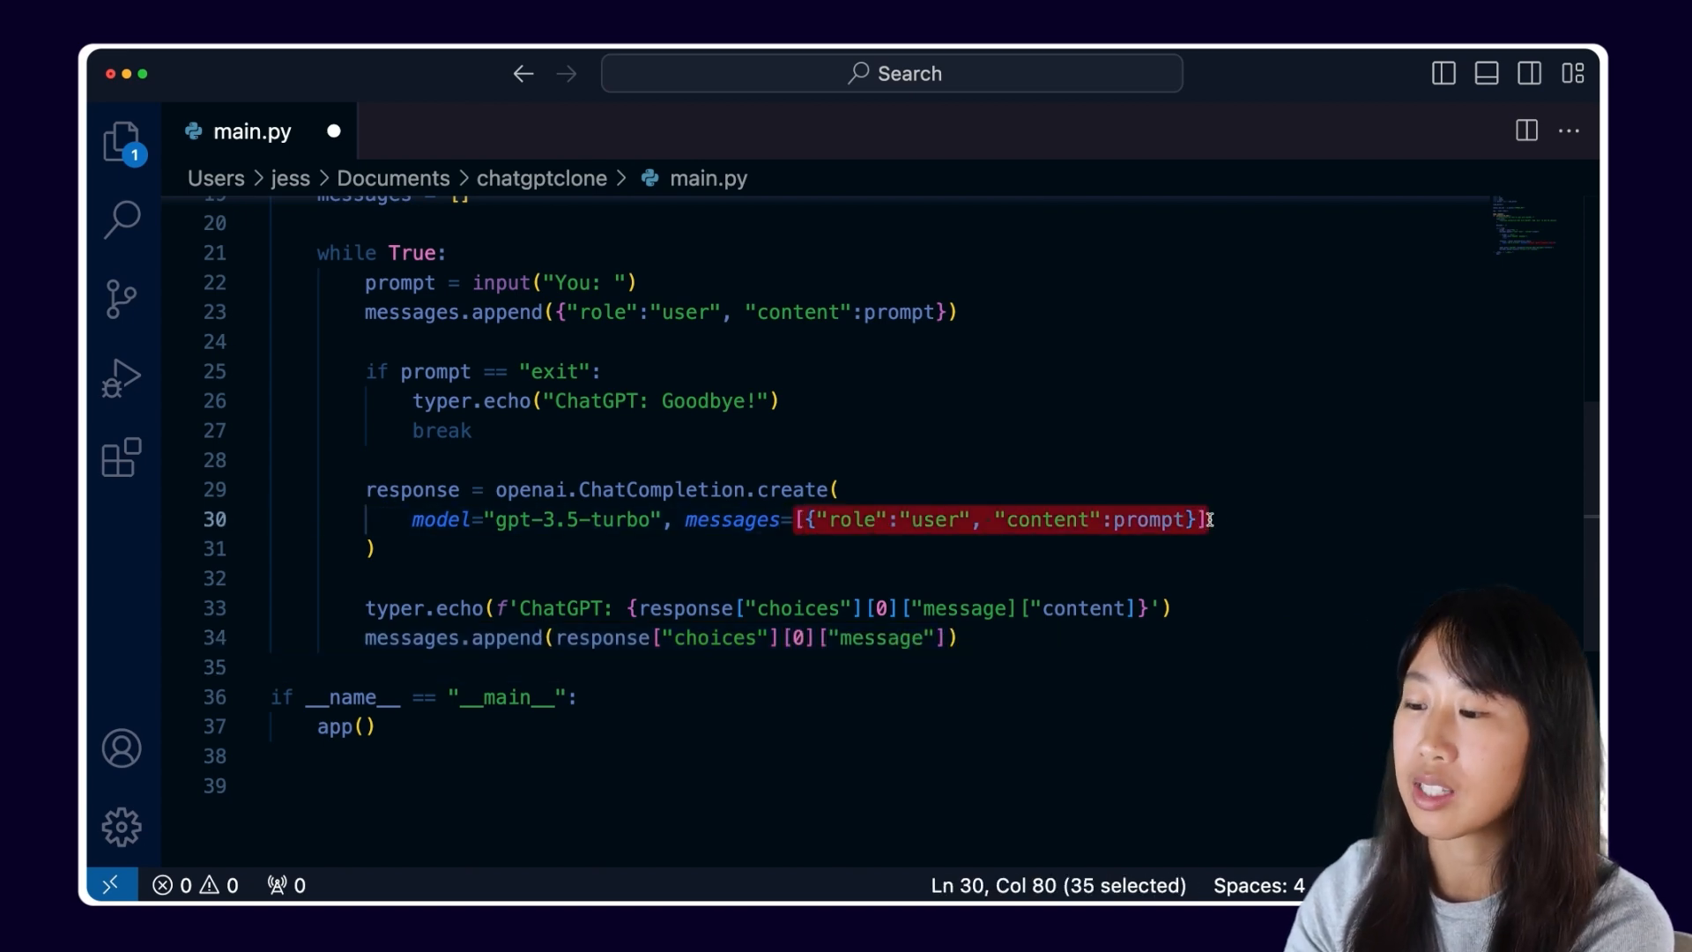
text(messages)
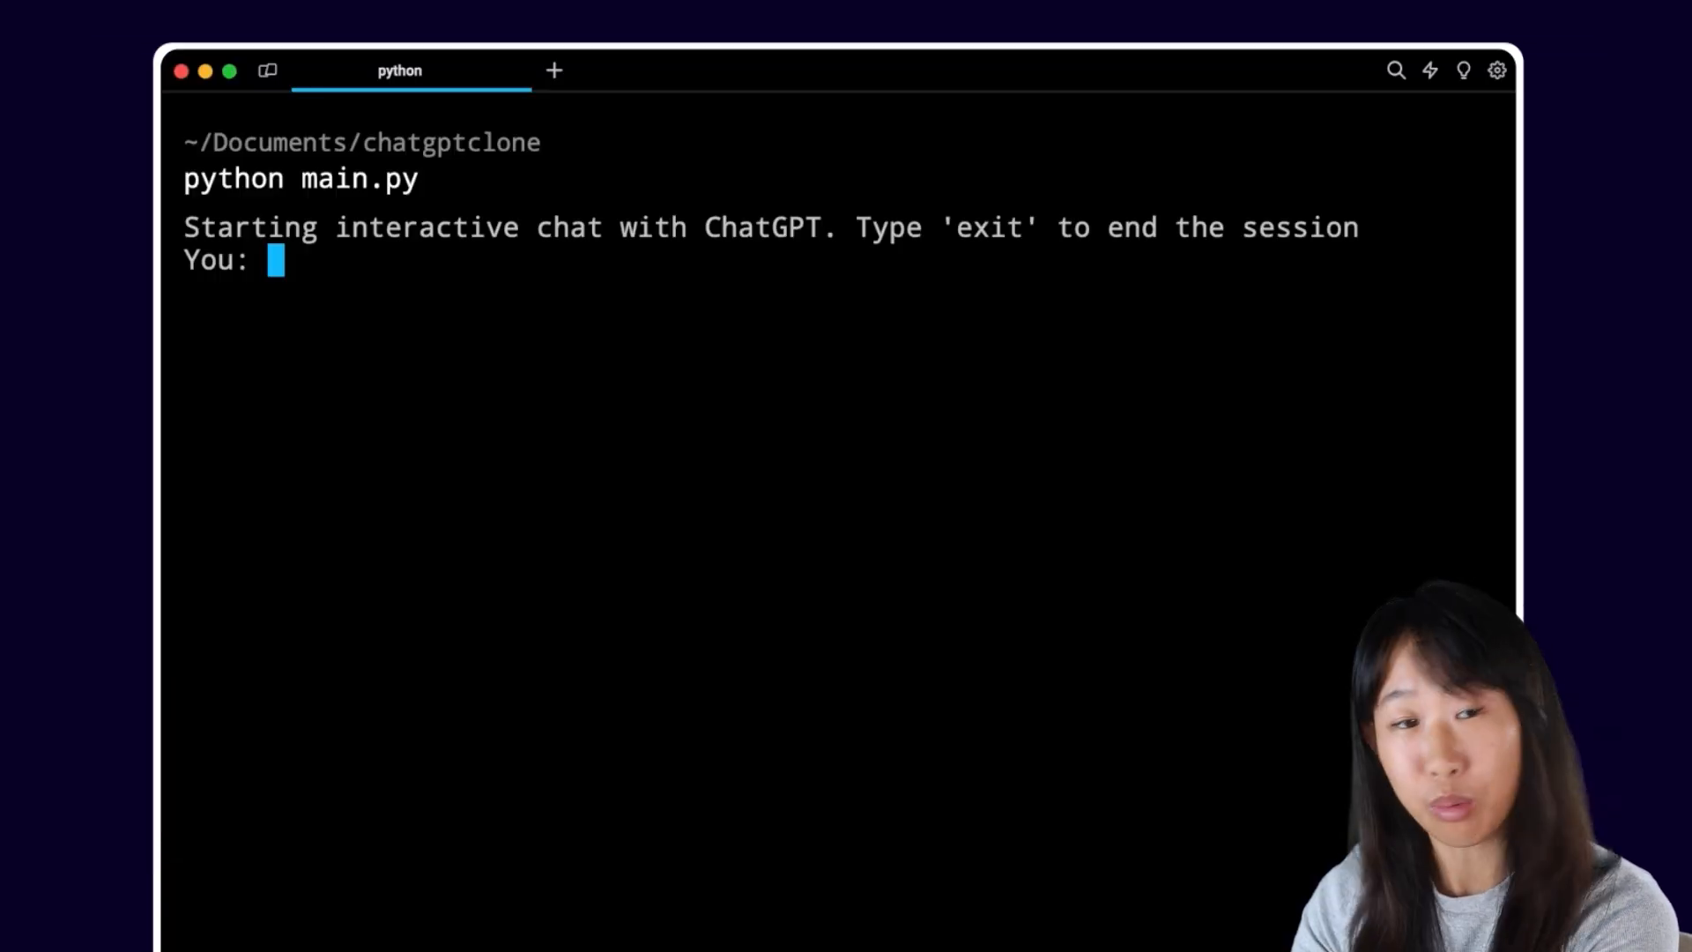
- Rerun the chat, send 'wassup', then ask how many characters were in that to test memory
text(wassup)
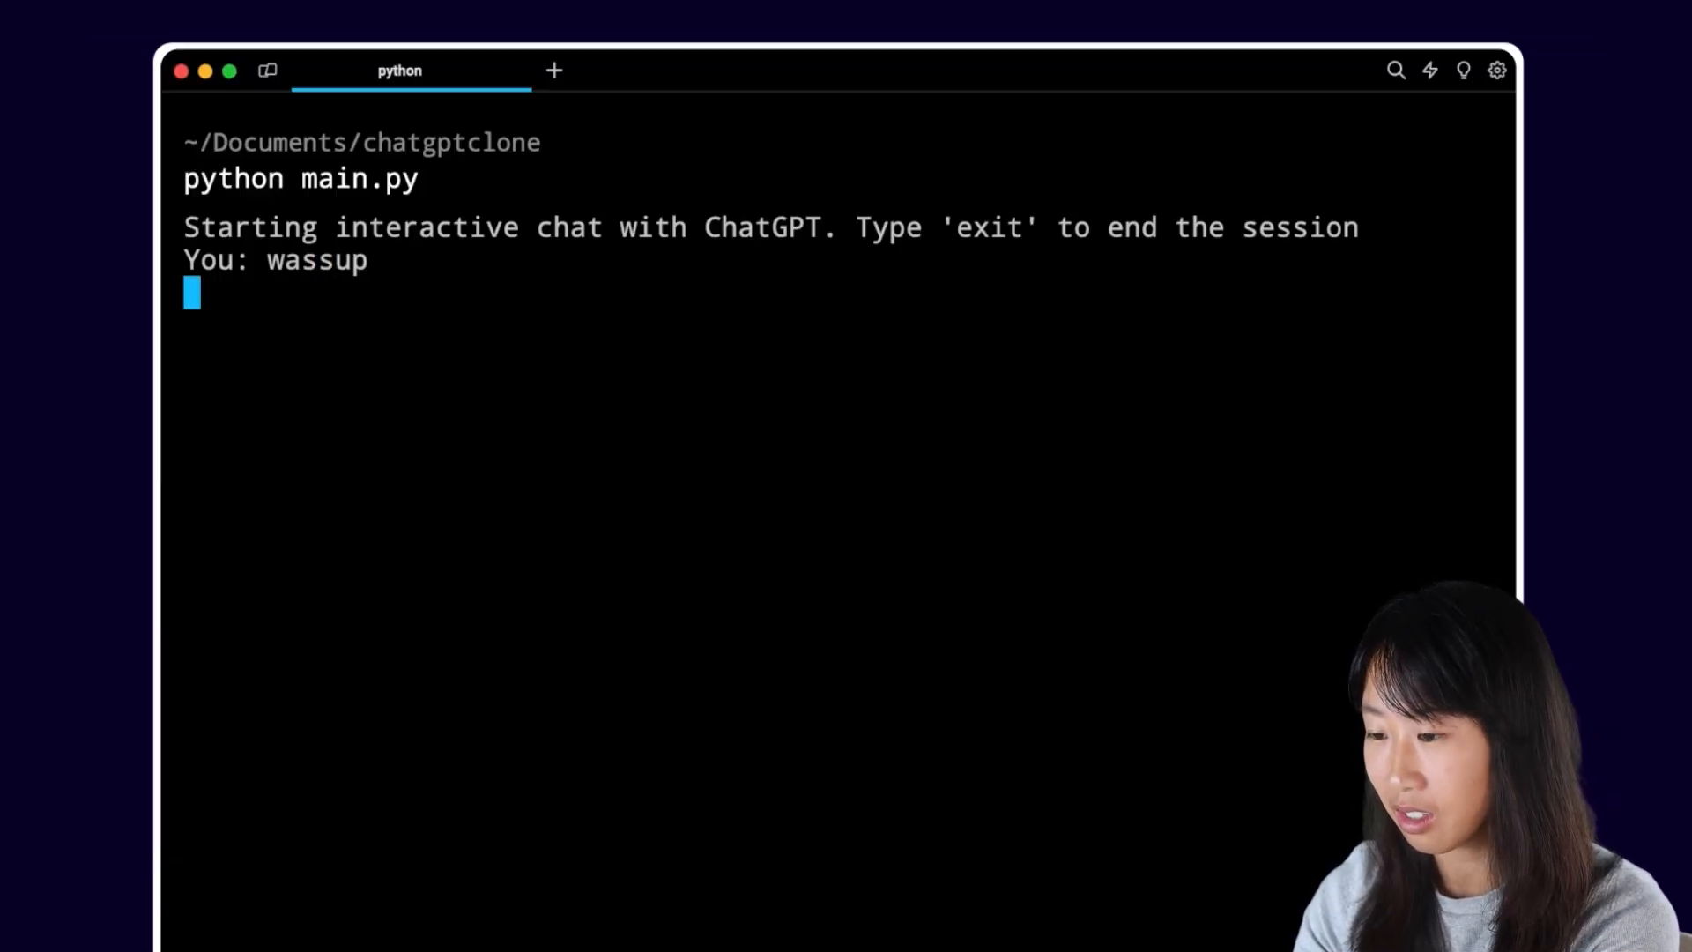
text(how many characters are in th)
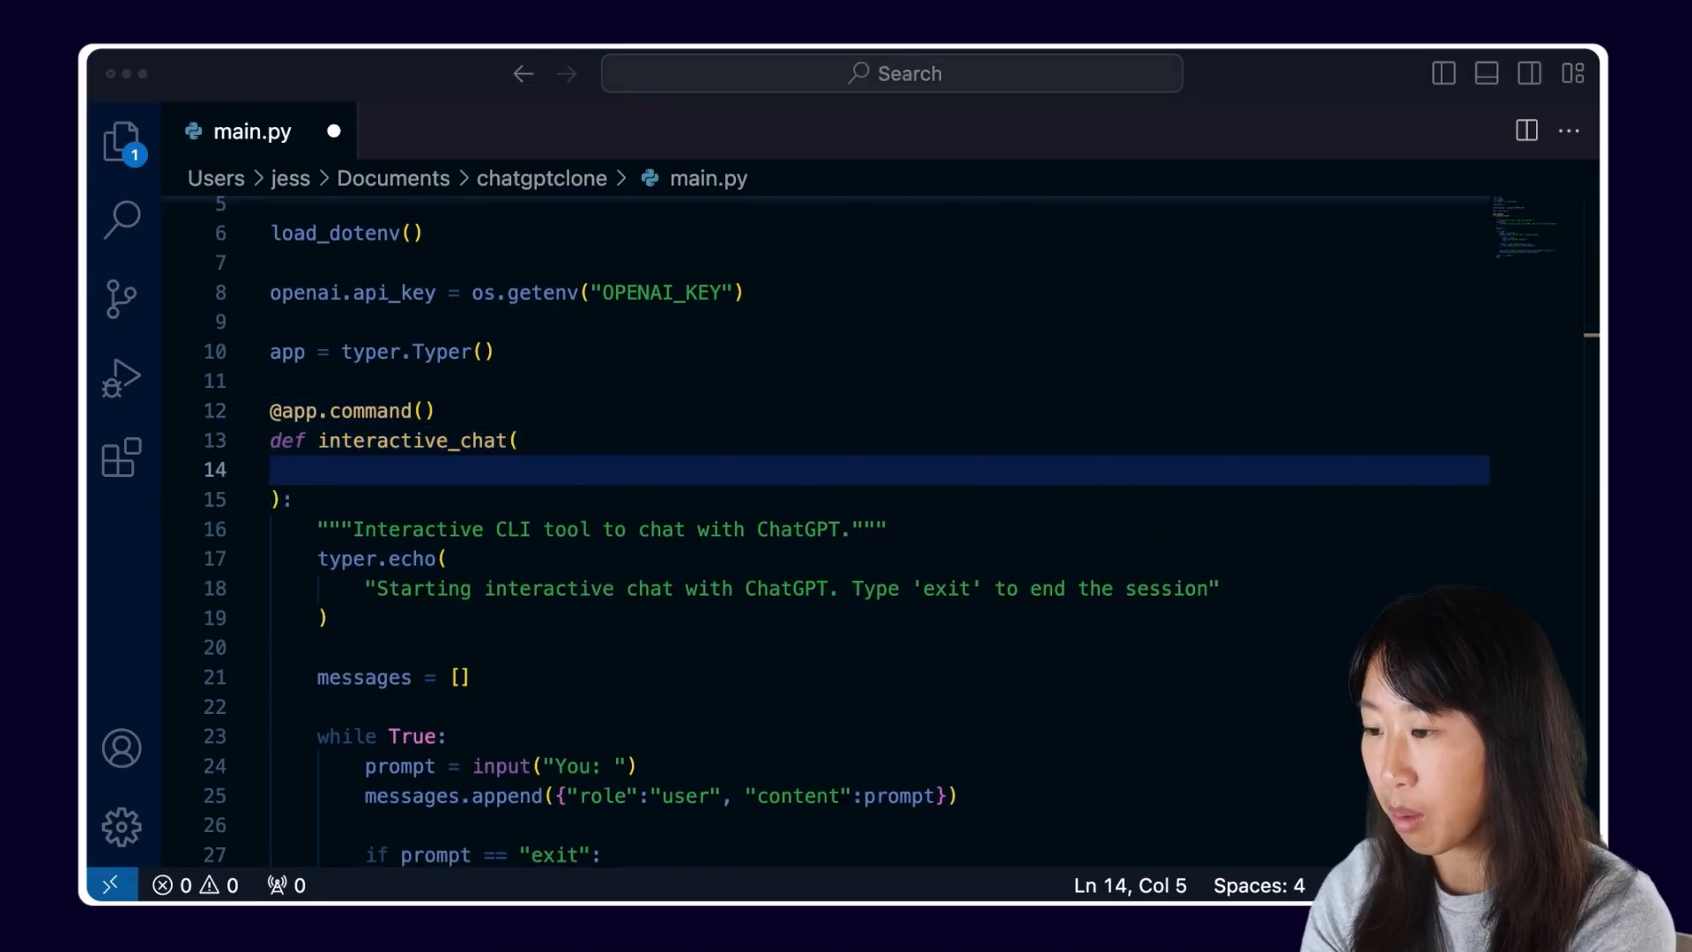
- Add a temperature typer.Option defaulting to 0.7 with a 'Control Randomness' help, then run python main.py --help
text(temperature: float = typer.Option(0.7, help="Control Randomness. Defaults to 0.7"),)
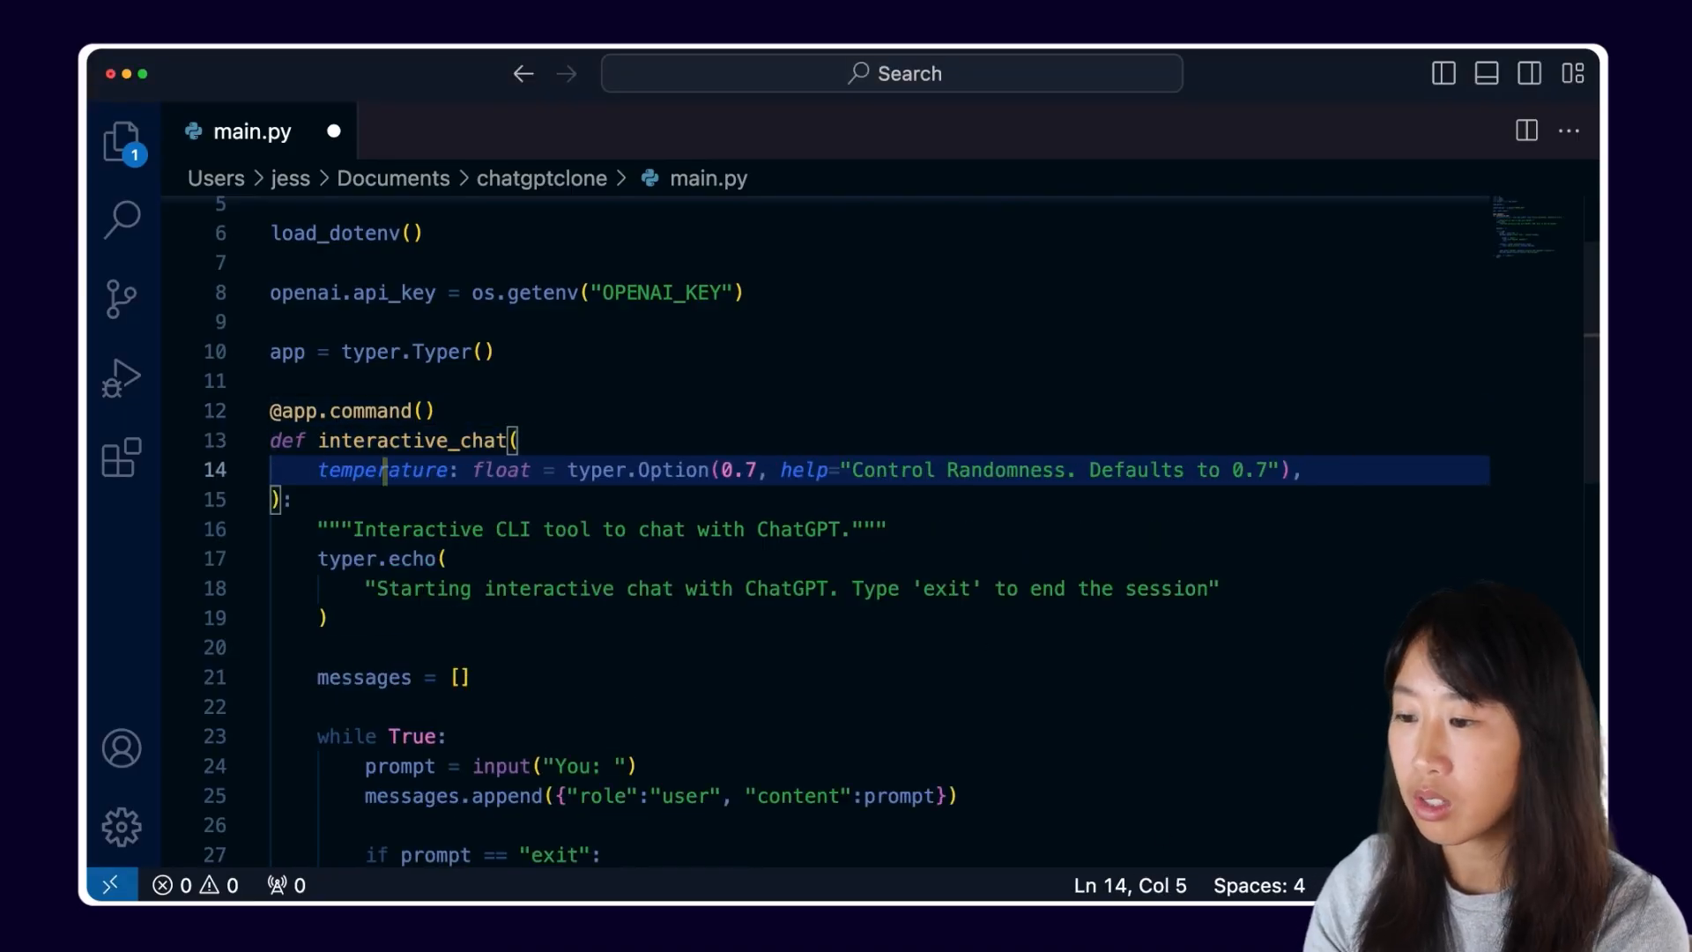
key(Enter)
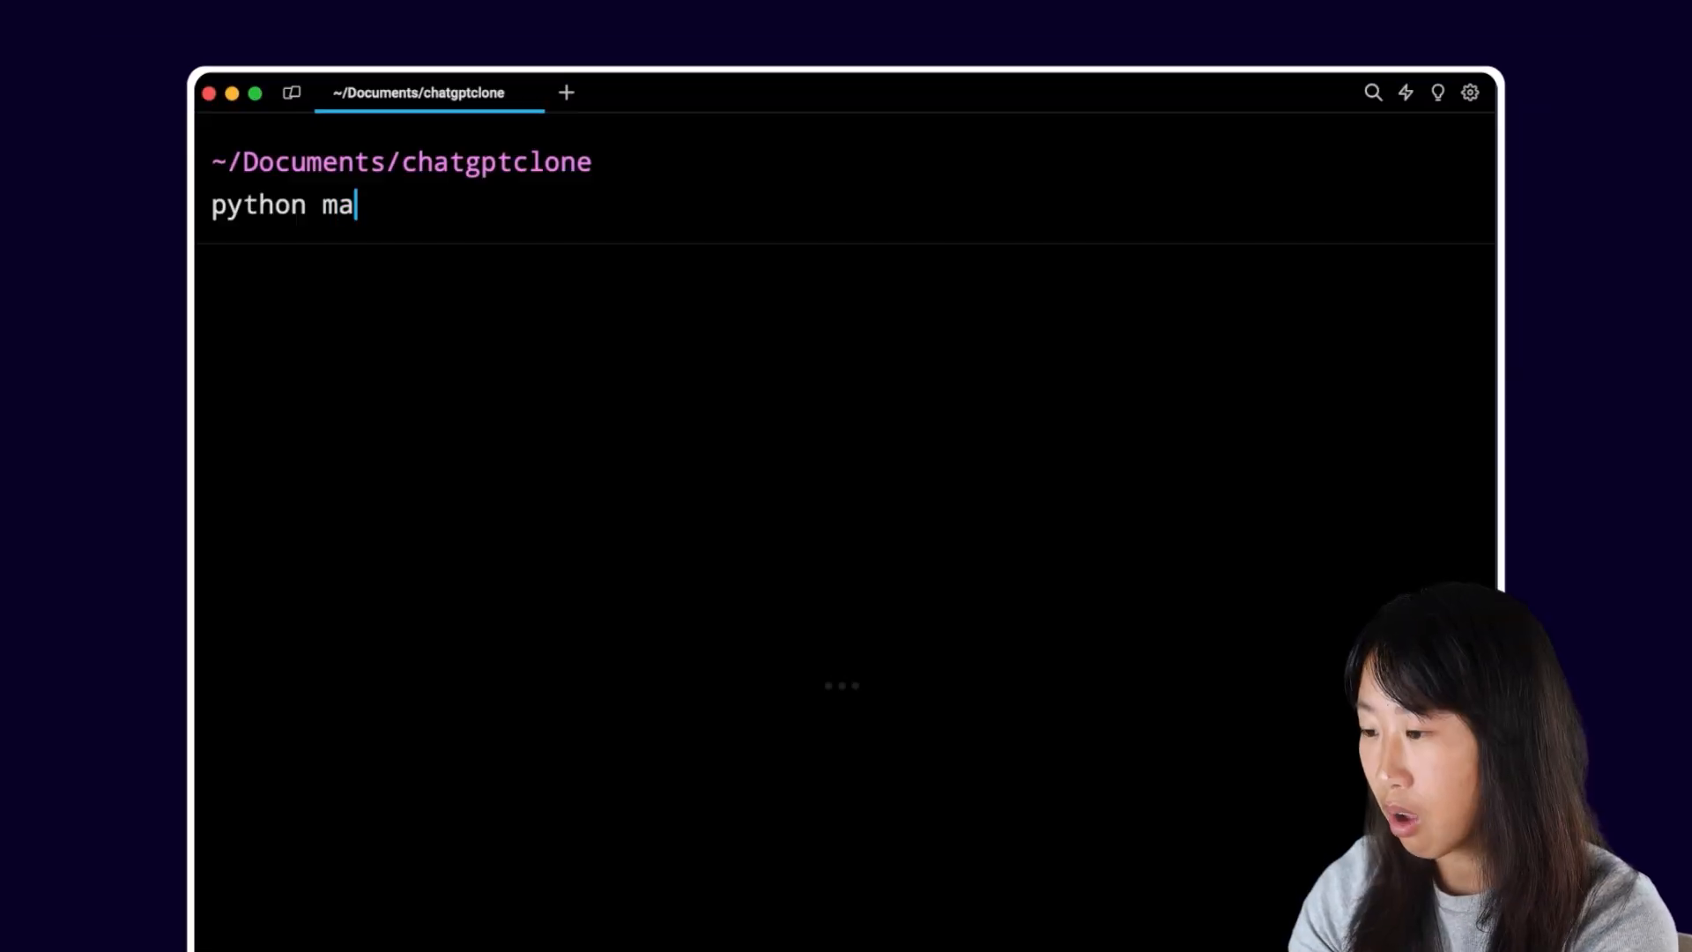
text(in.py --help)
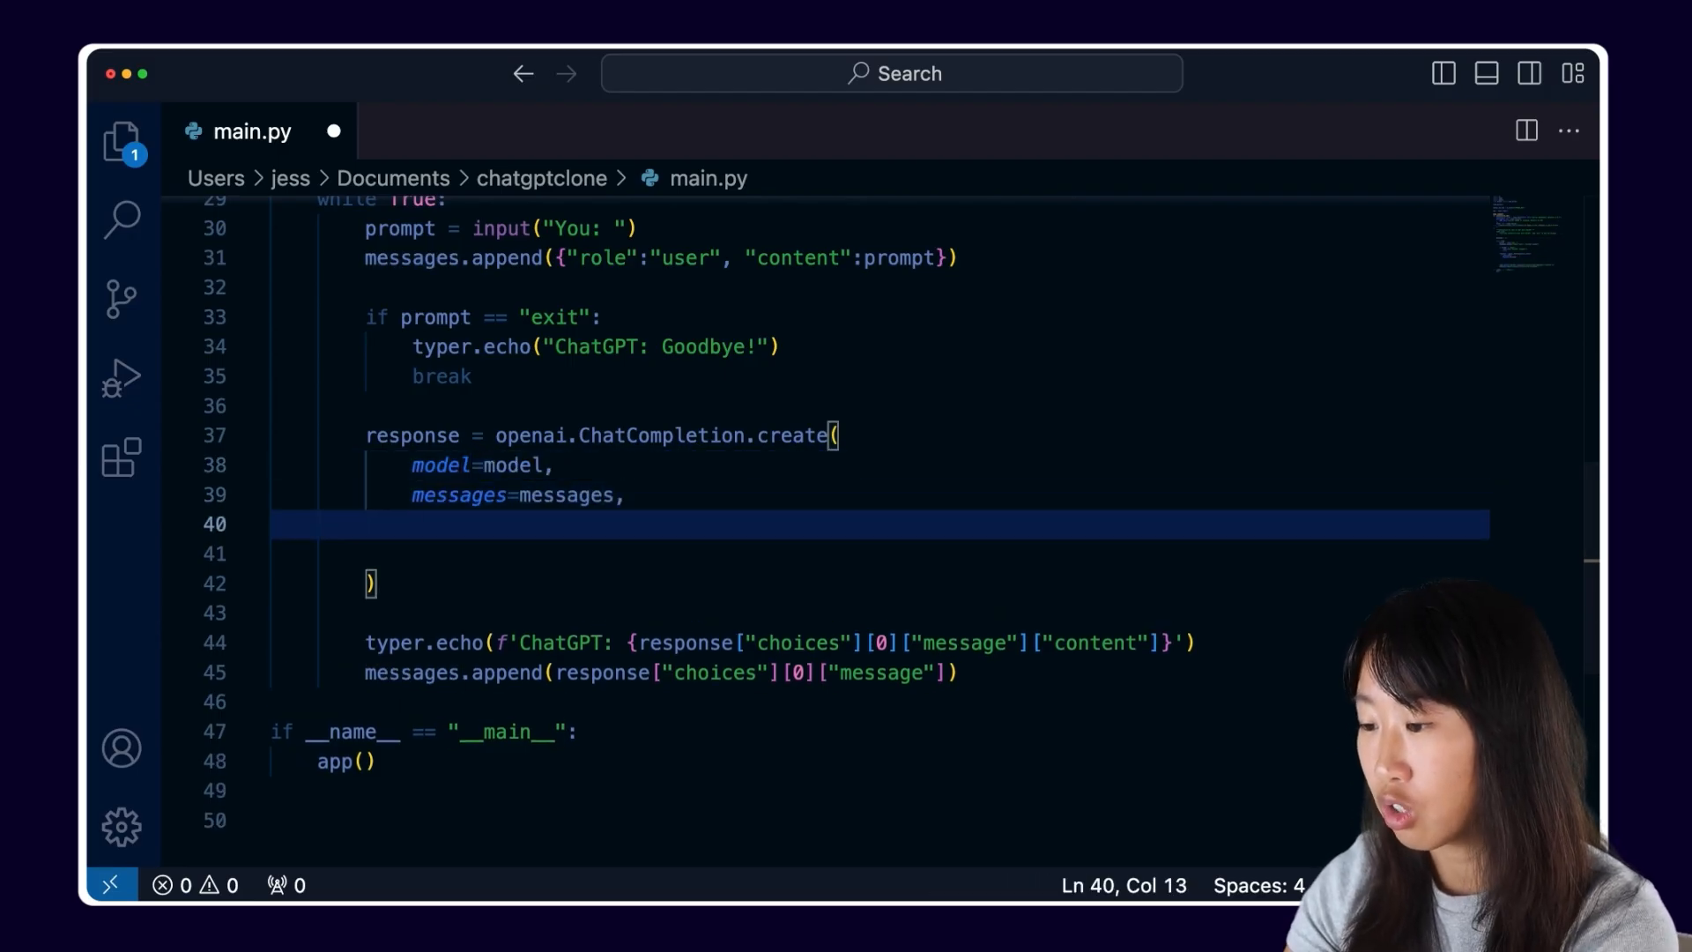
- Pass max_tokens=max_tokens and temperature=temperature into ChatCompletion.create, then try the chat with --max-tokens 10
text(max_tokens=max_tokens,)
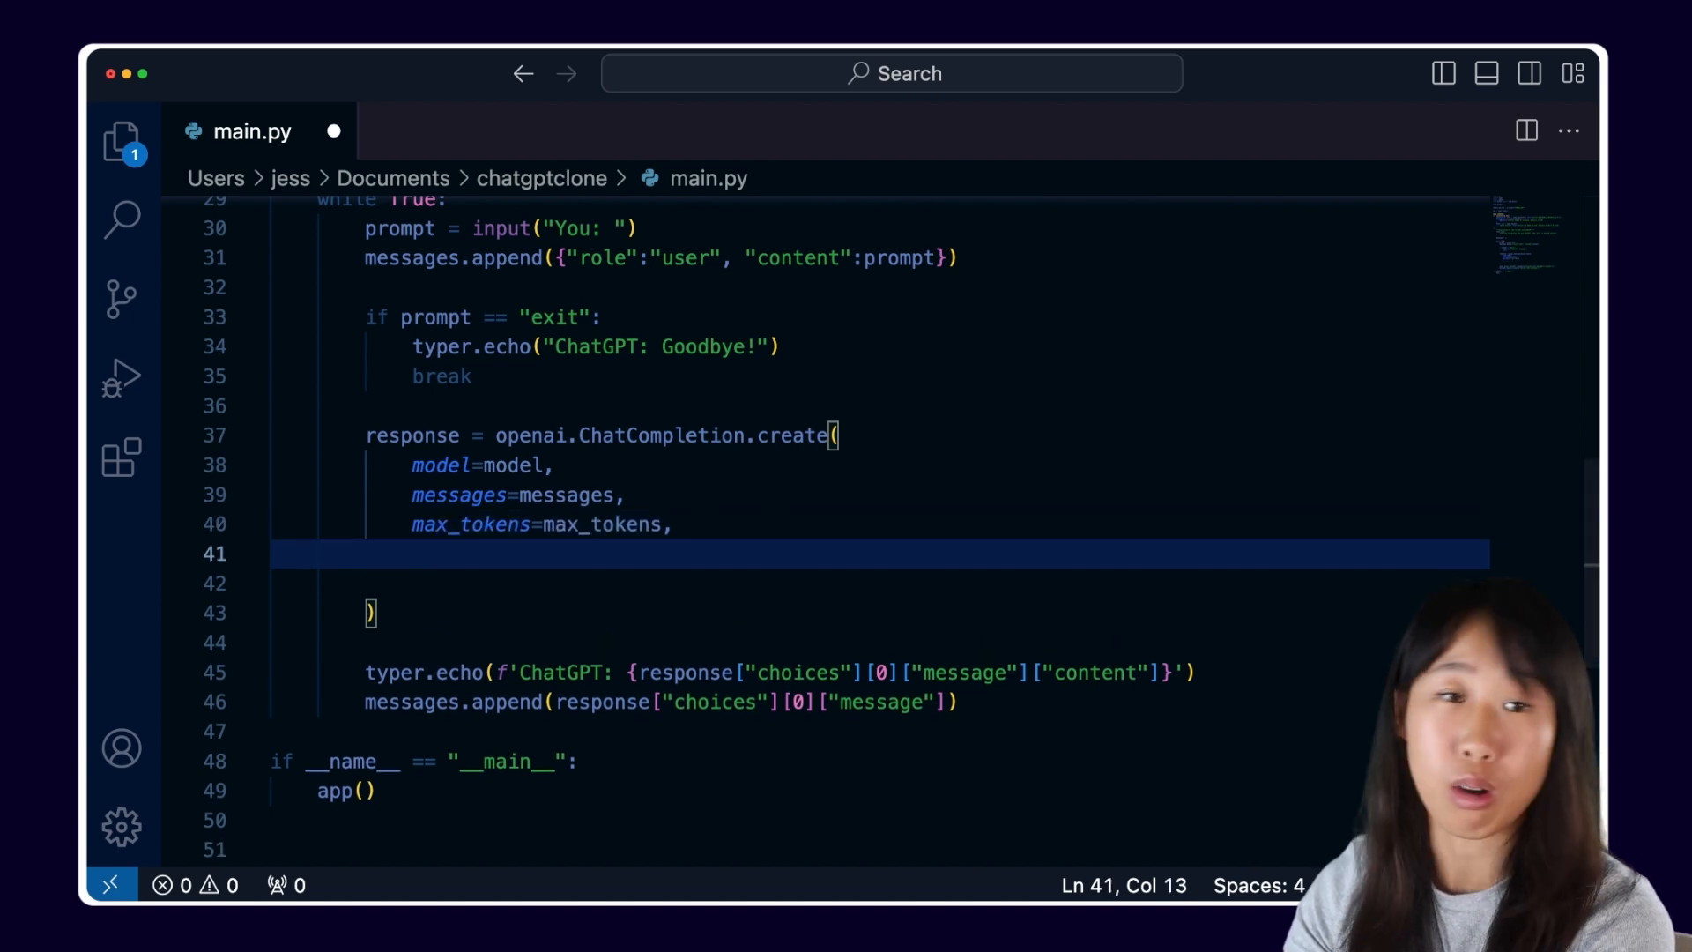
text(temperature=temperature,)
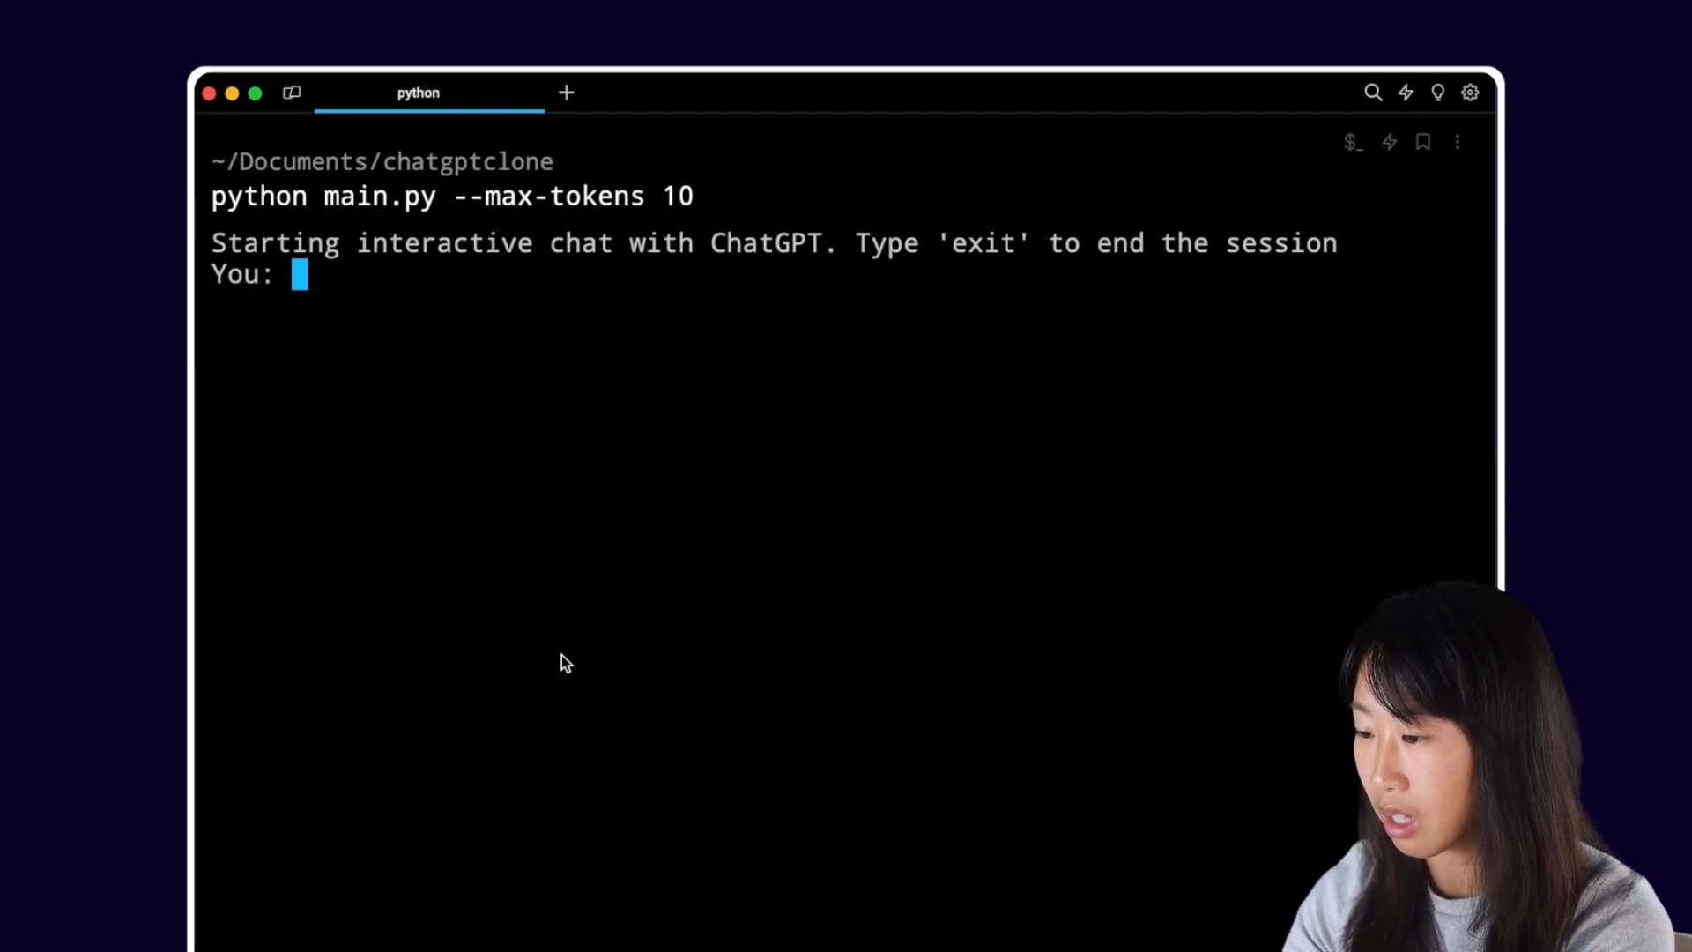
text(giv)
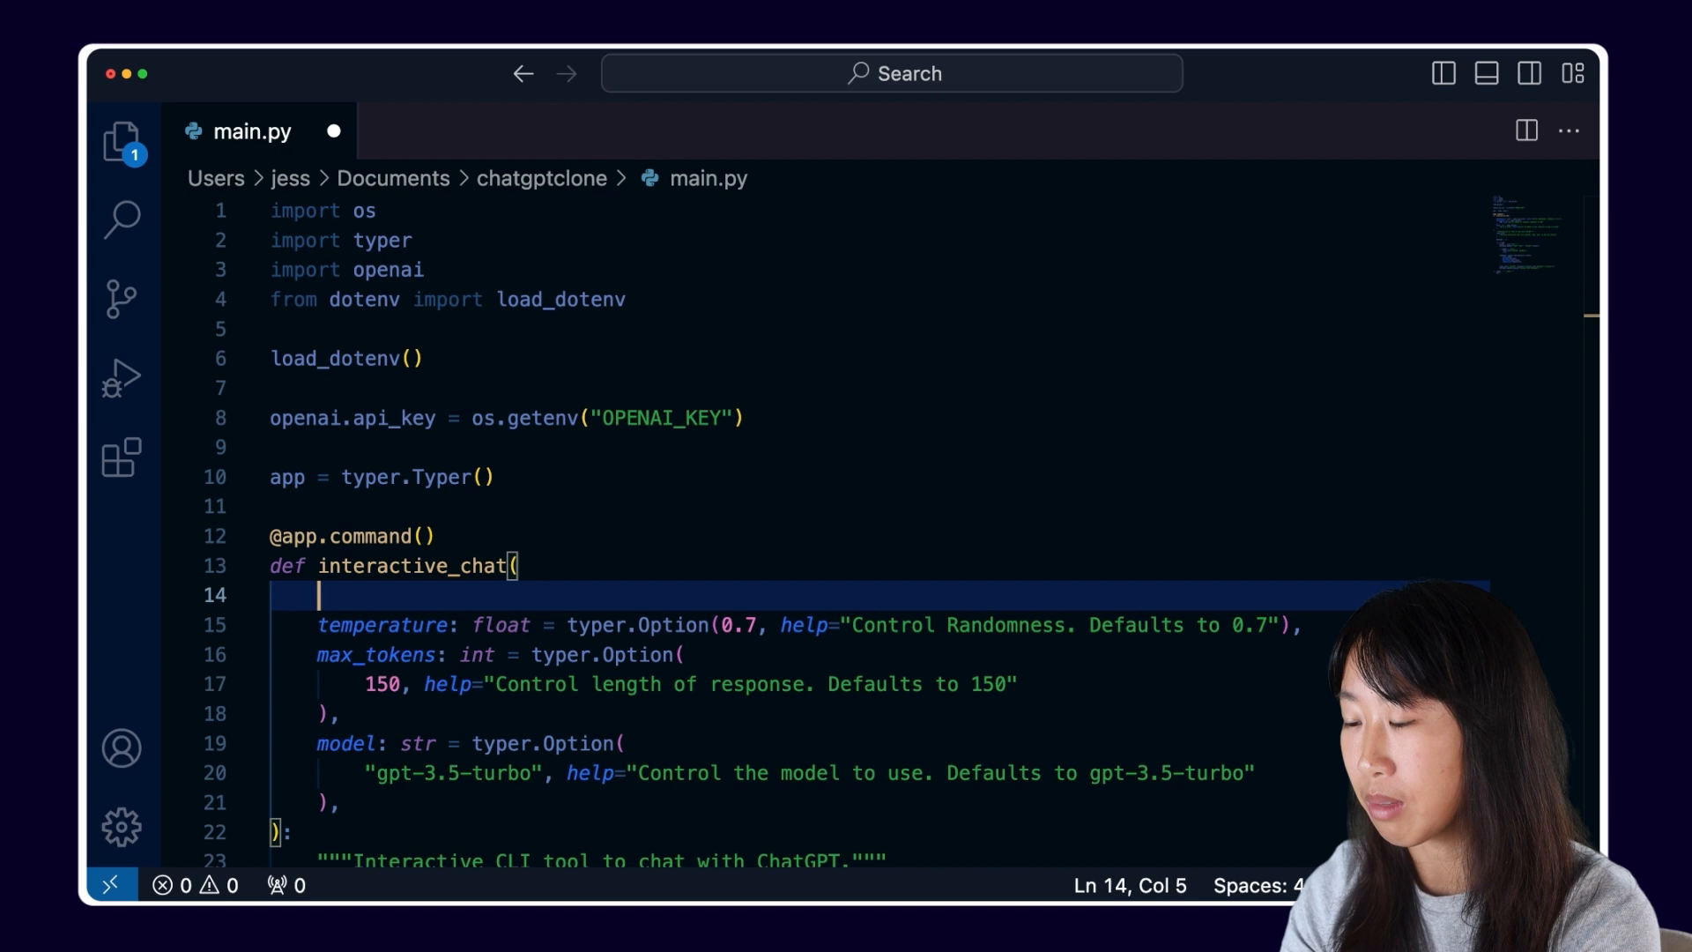
- Add text: Optional[str] = typer.Option(None, "--text") as the chat command's first parameter
text(text: Optional[str])
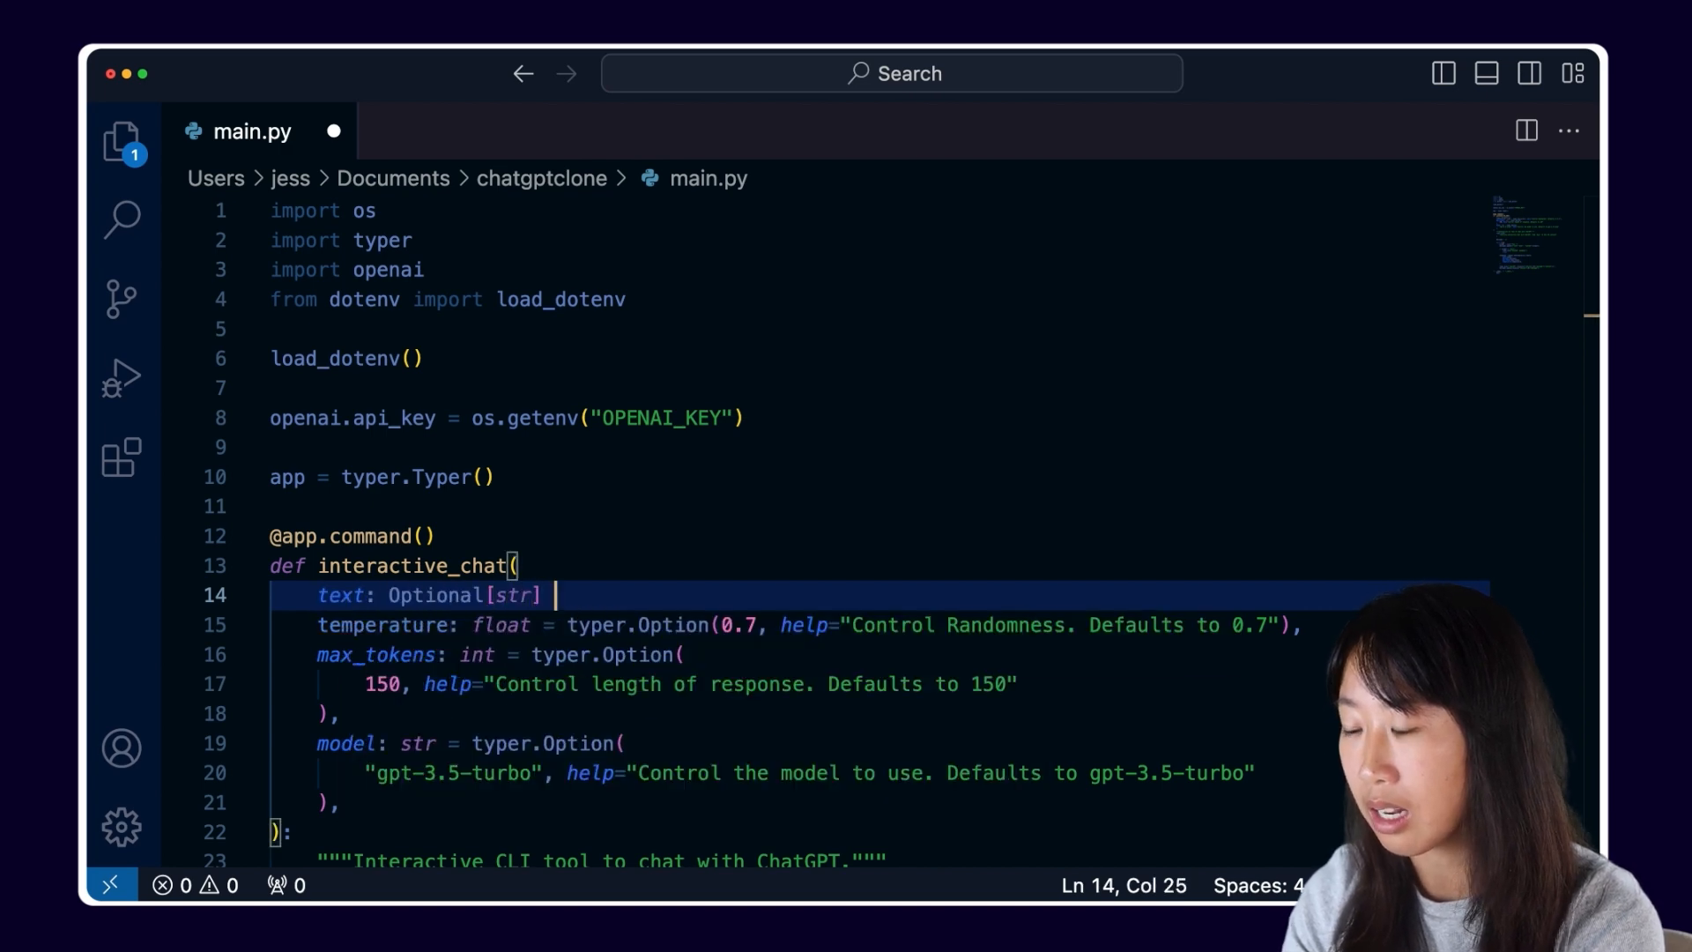
text(= typer.Option(None, "--text")
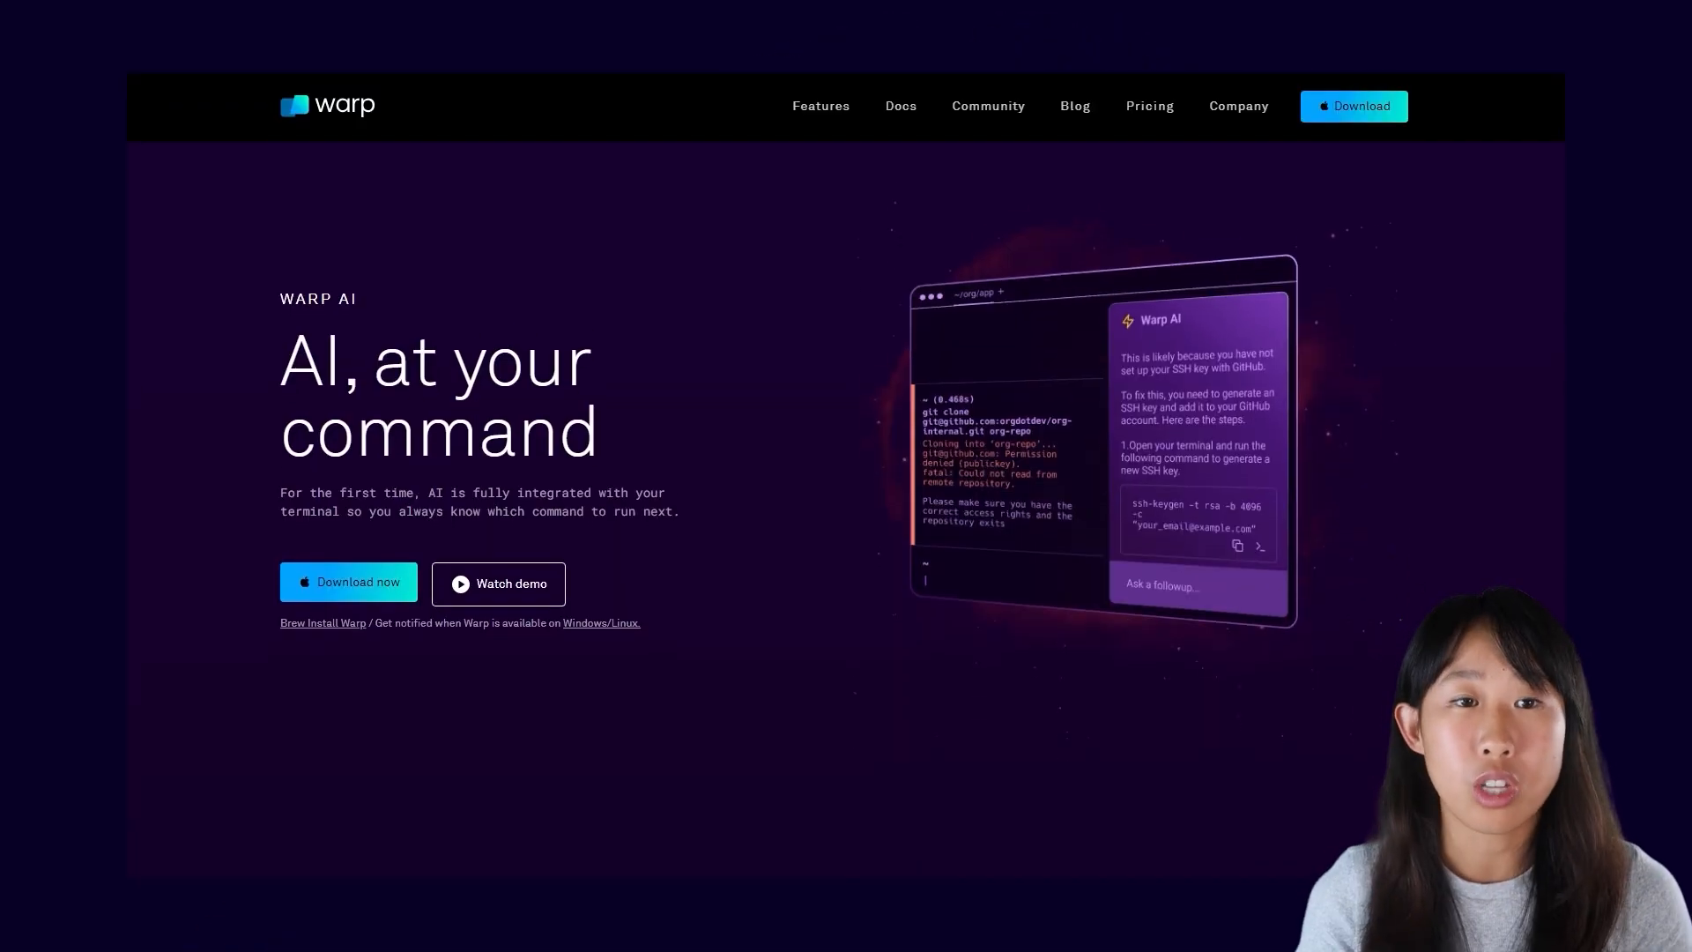
- Scroll the Warp AI page down to its features for debugging errors and forgotten commands
scroll(down, 3)
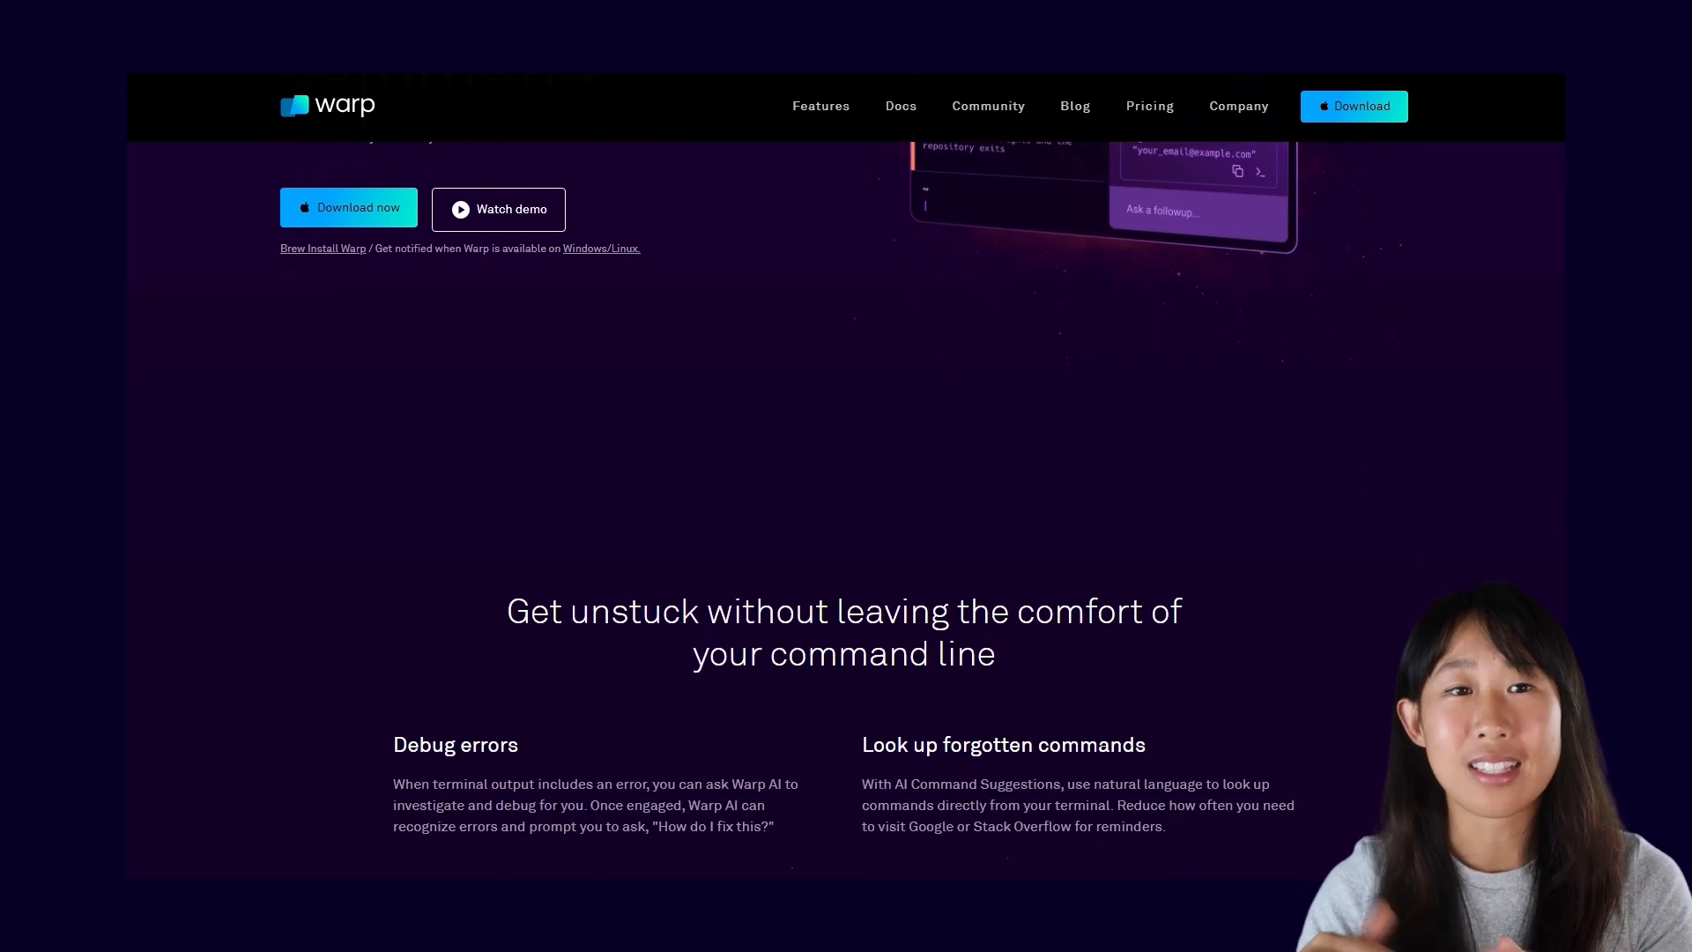
scroll(down, 3)
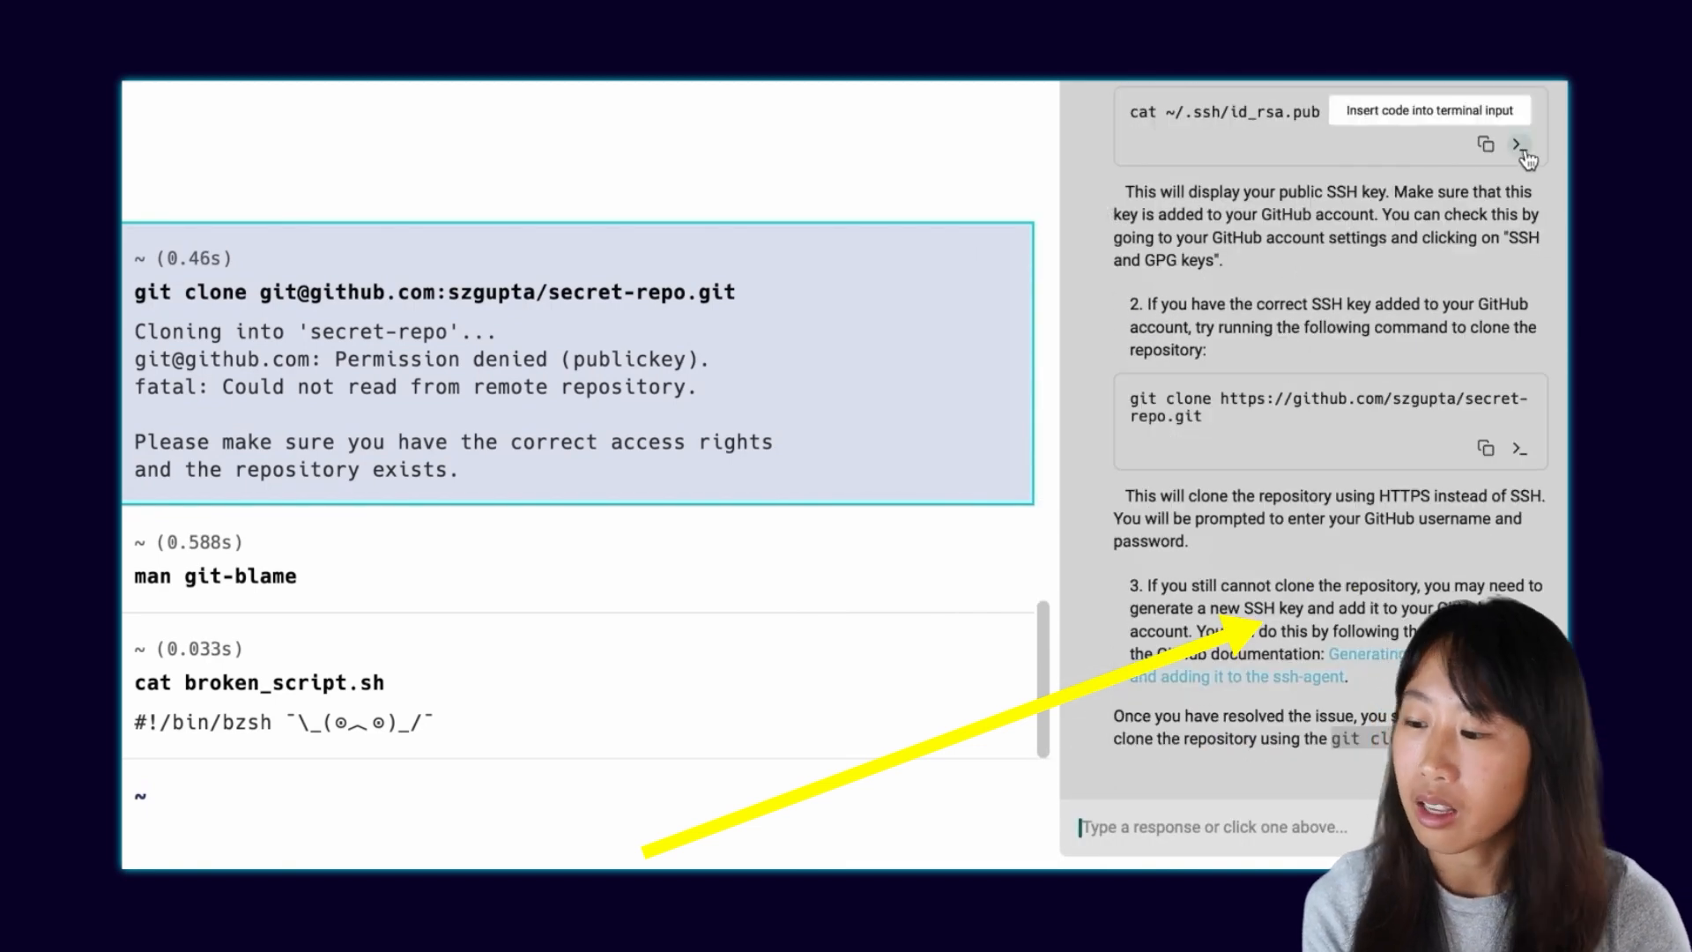
- Insert the AI-suggested cat ~/.ssh/id_rsa.pub command into the terminal input
click(1519, 142)
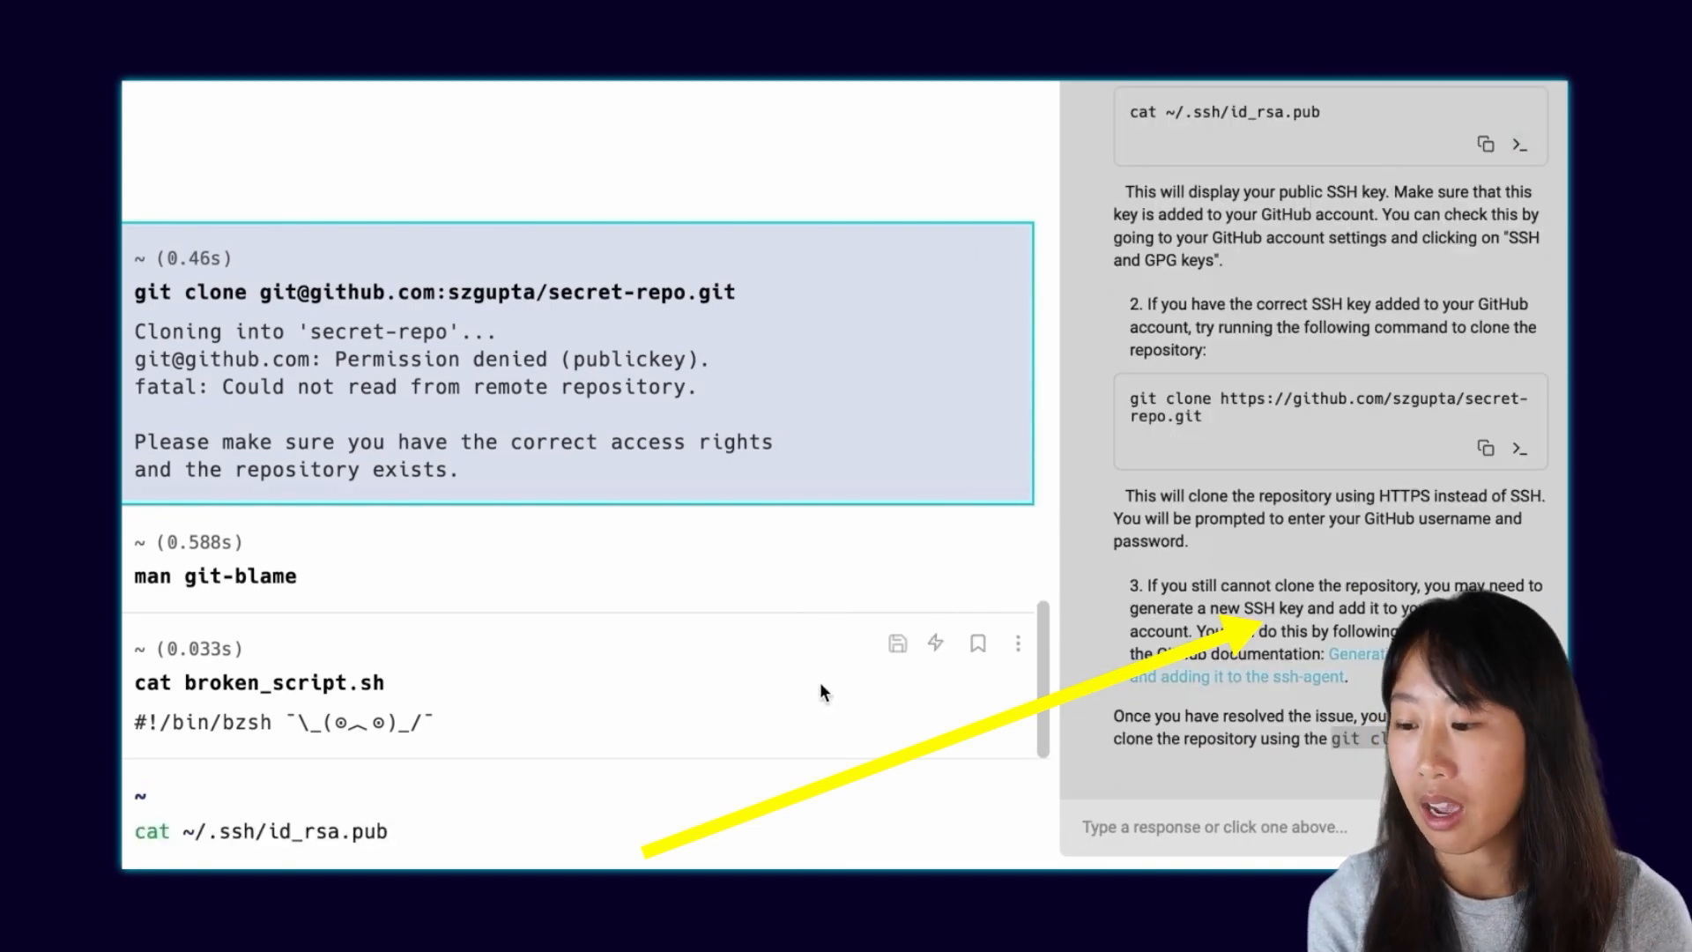